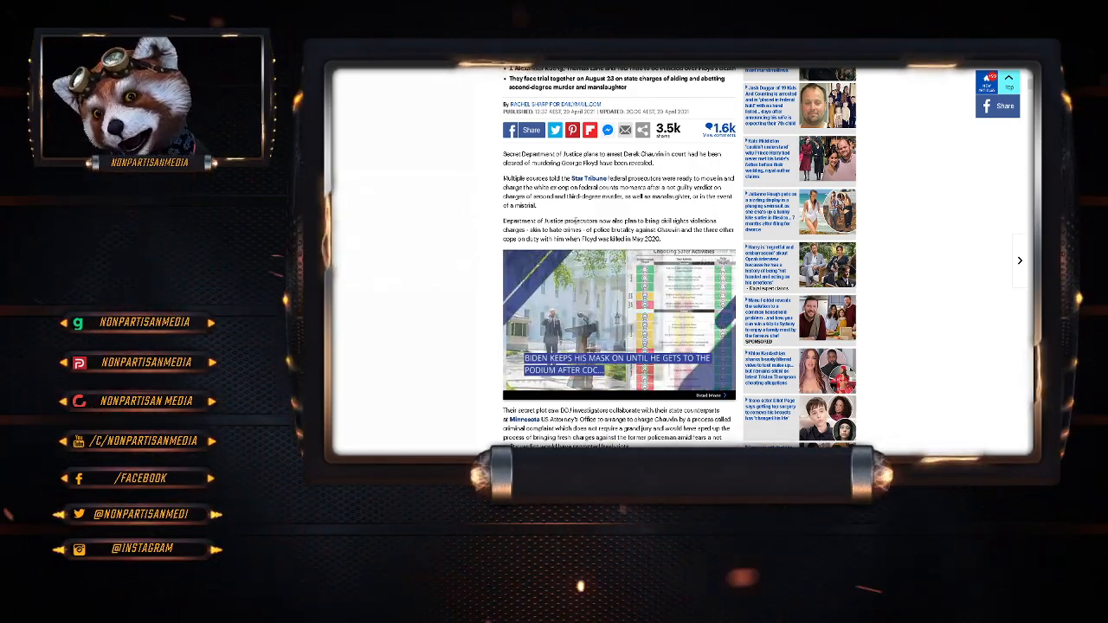
scroll(down, 3)
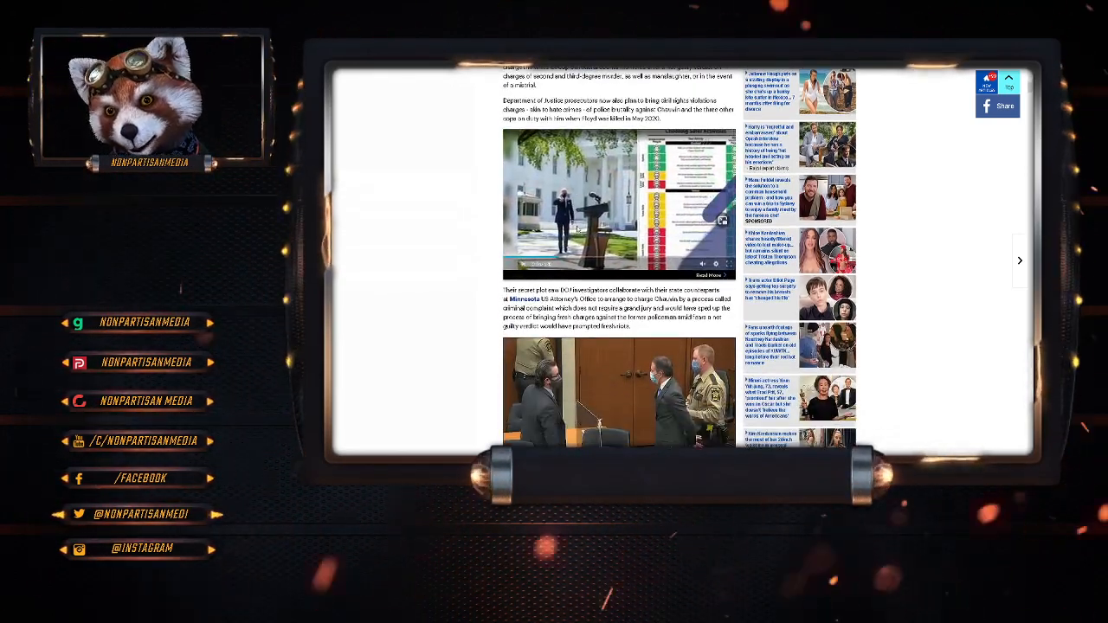
scroll(down, 3)
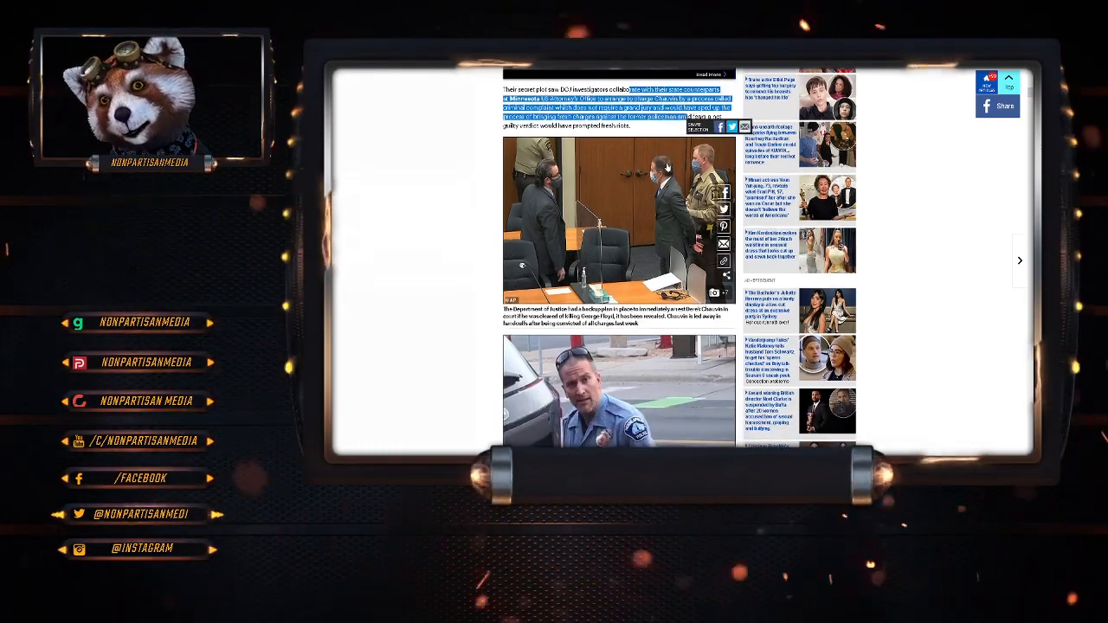
scroll(down, 3)
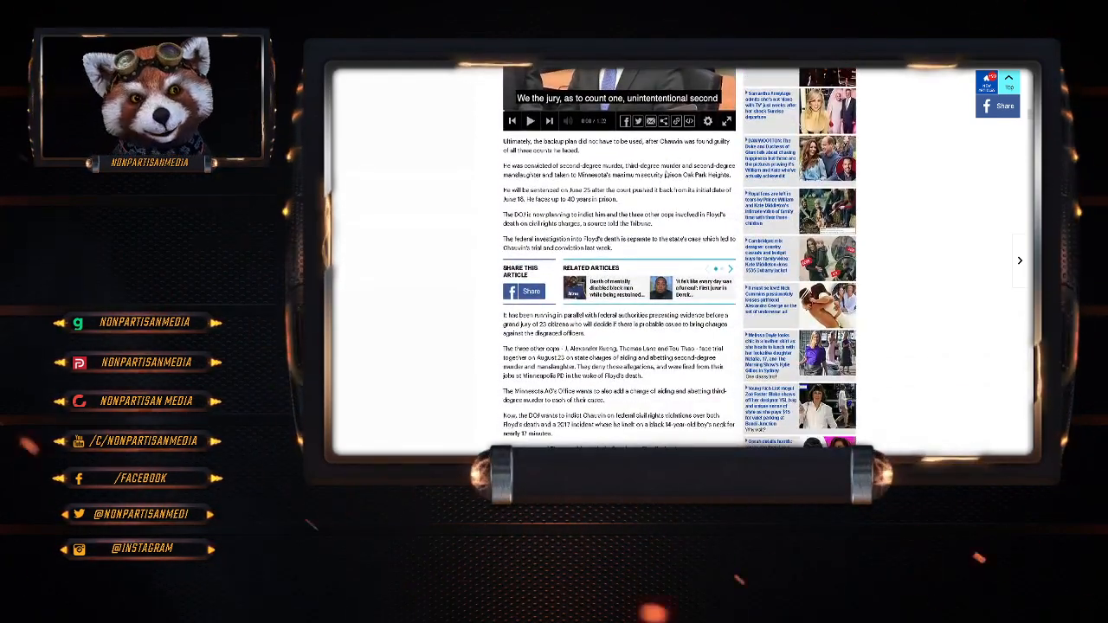
scroll(down, 3)
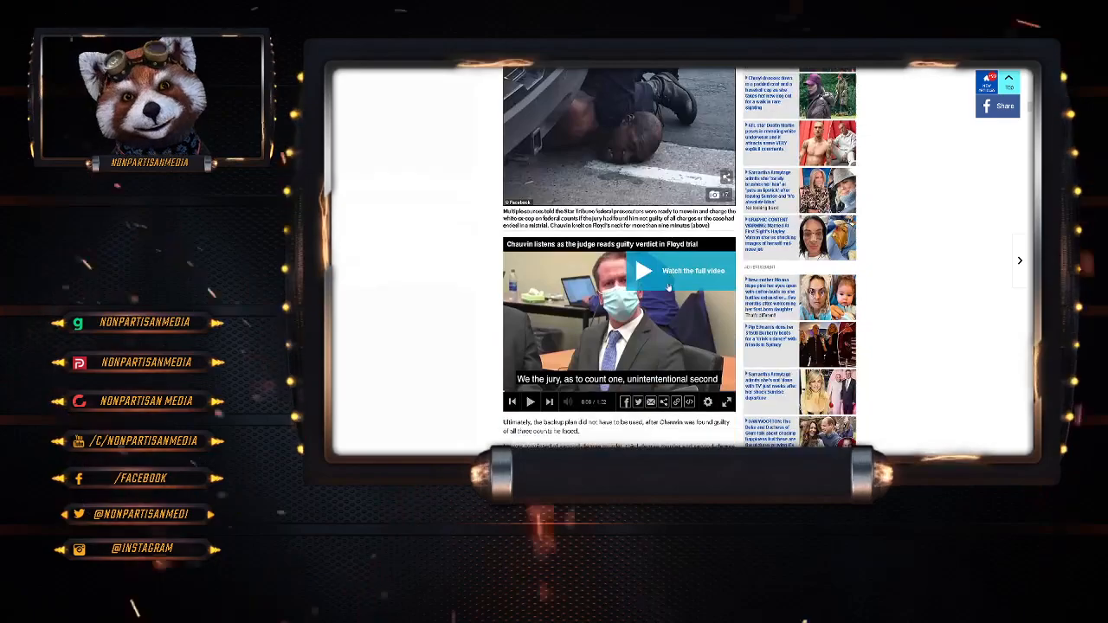
scroll(down, 3)
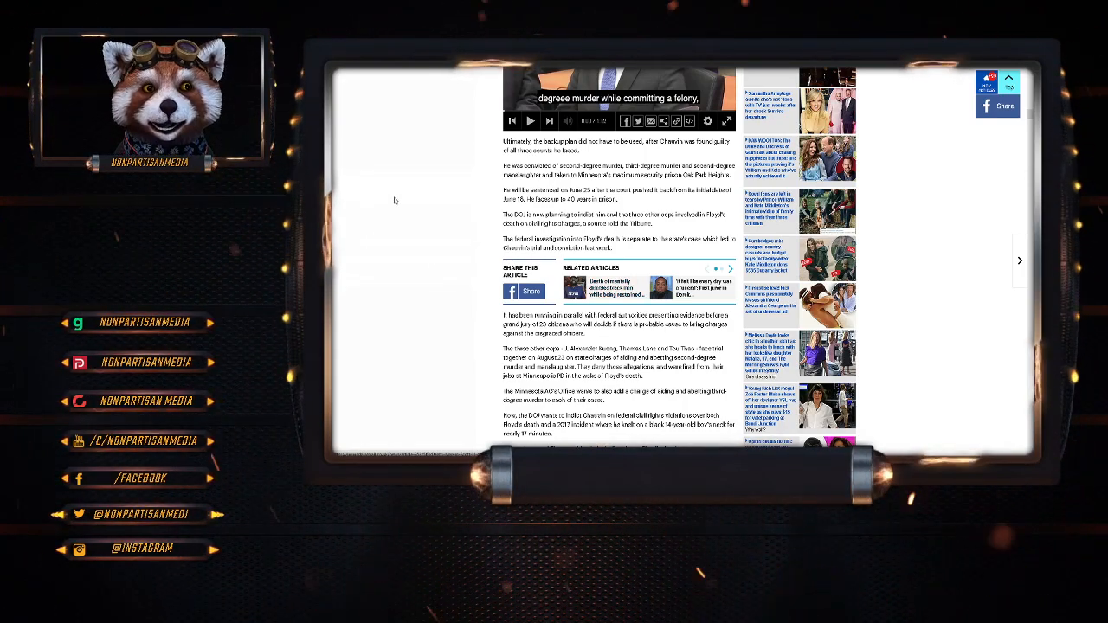
mouse_move(449, 196)
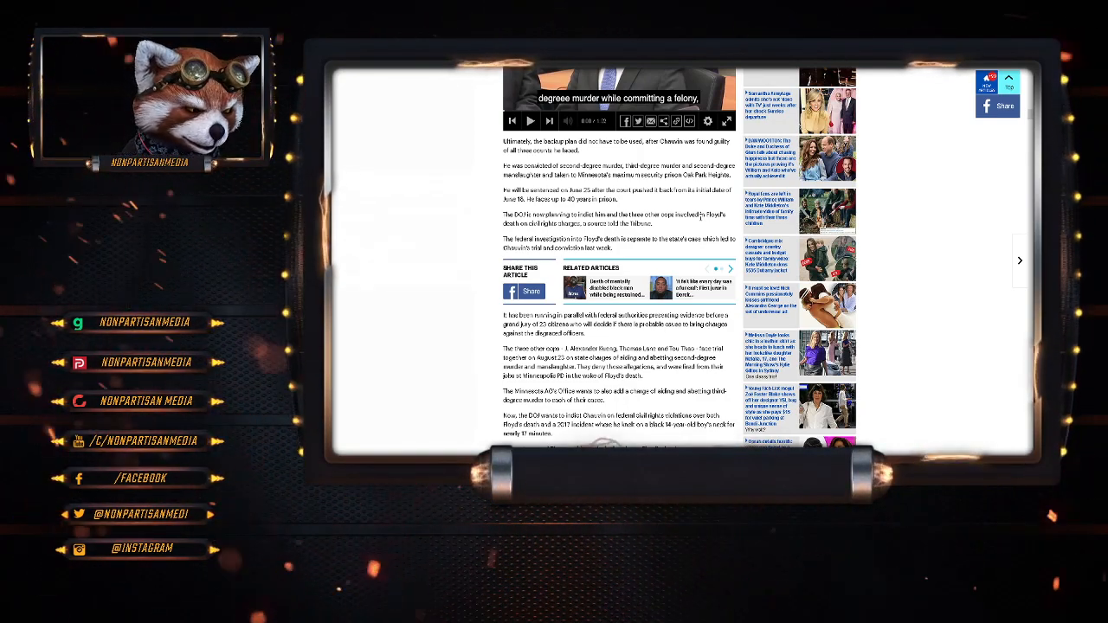
scroll(down, 3)
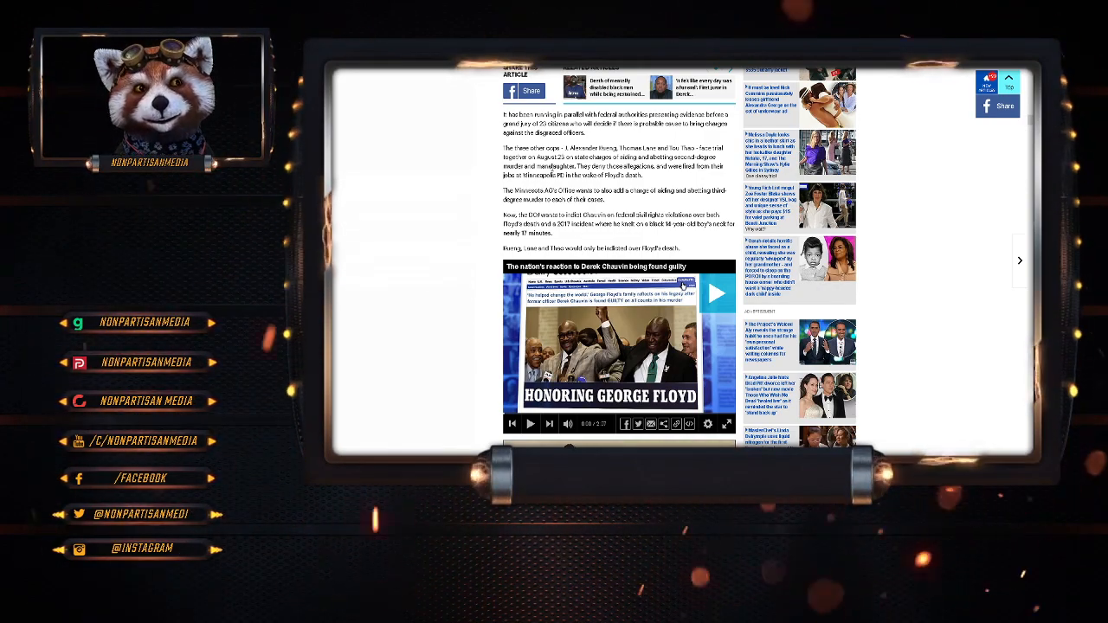
scroll(down, 3)
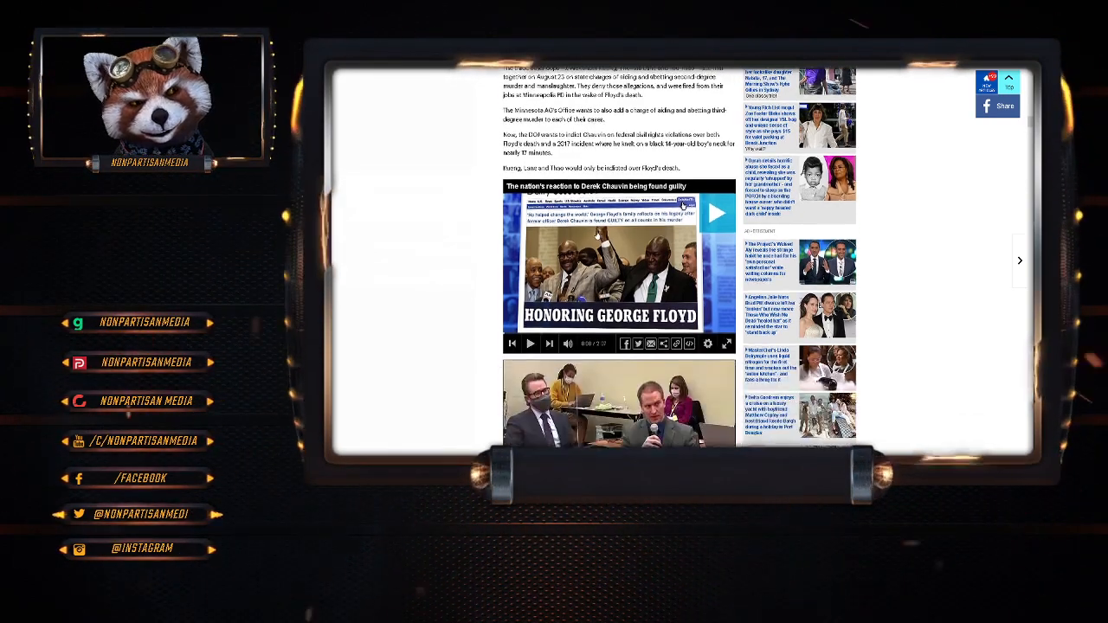
scroll(down, 3)
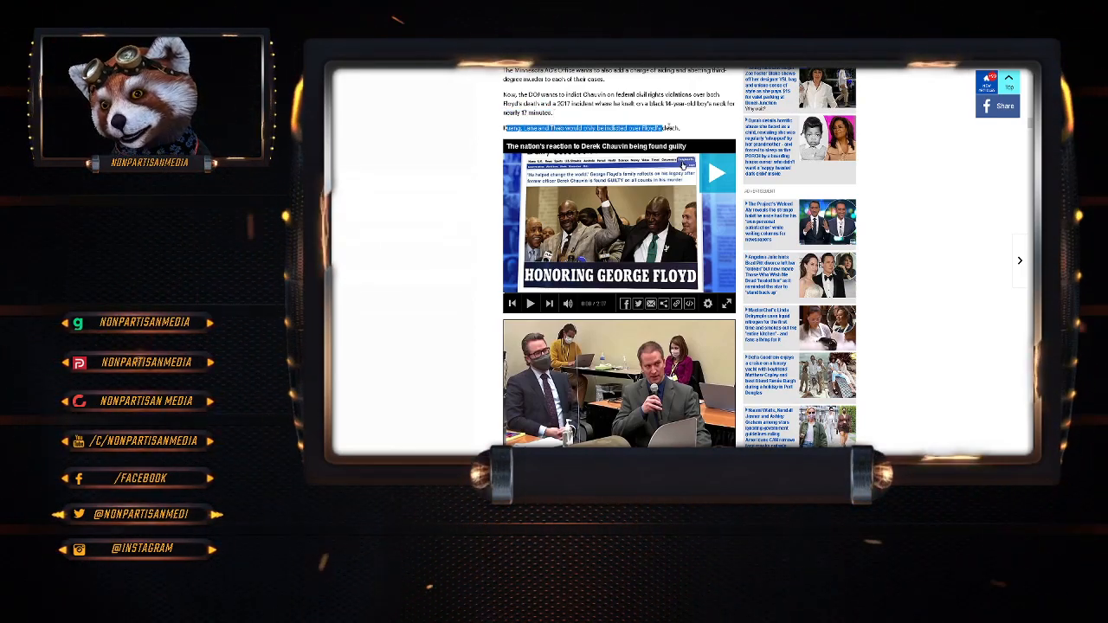
scroll(down, 3)
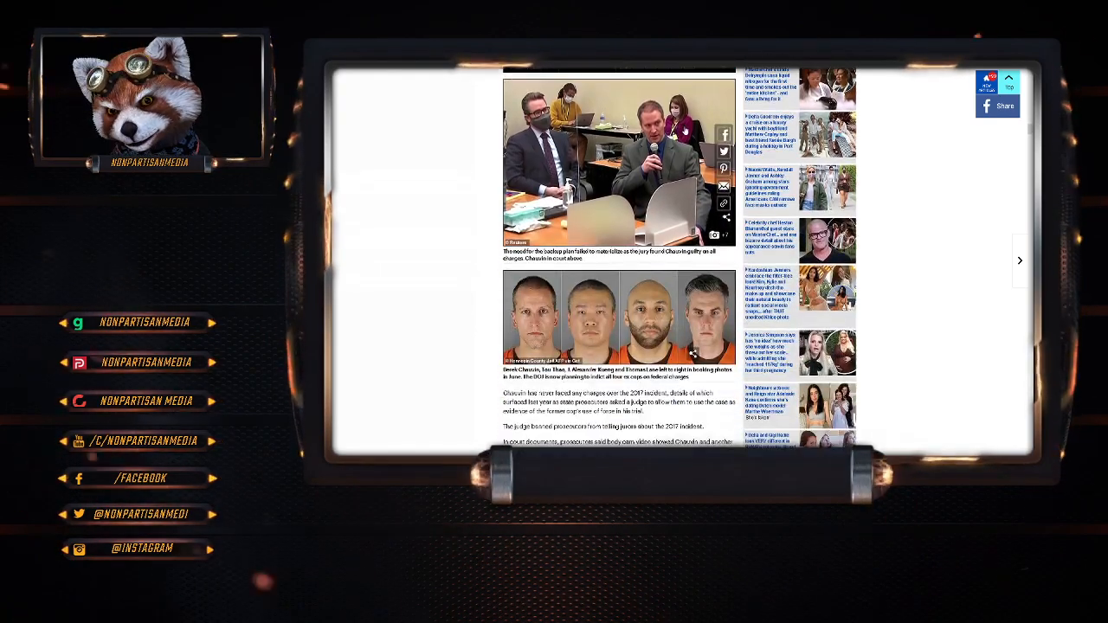
scroll(down, 3)
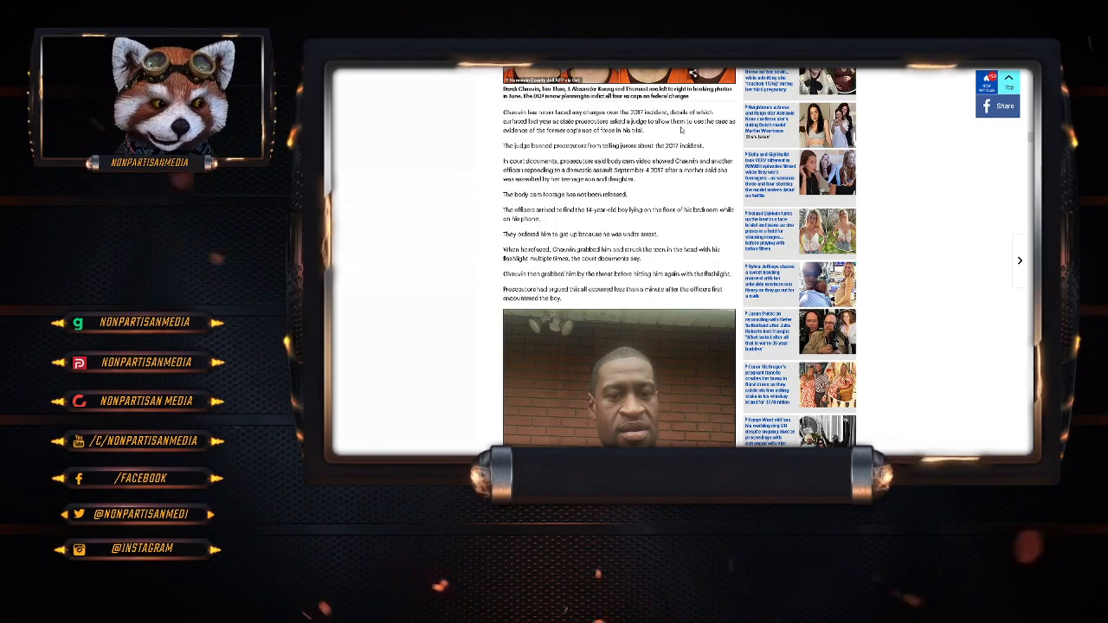
scroll(down, 3)
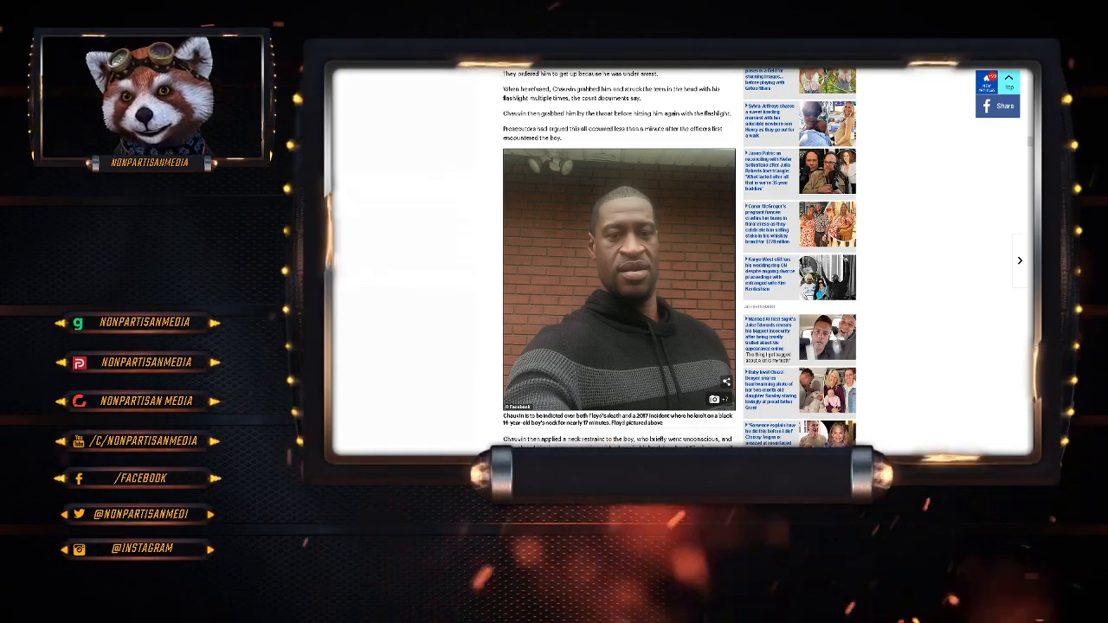
scroll(down, 3)
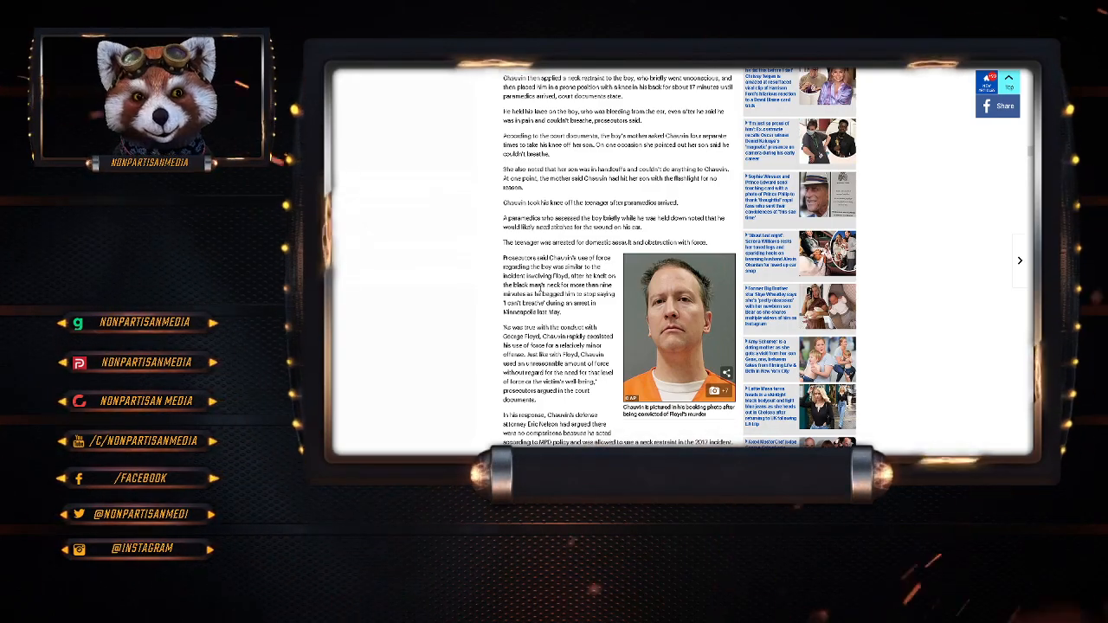
scroll(down, 3)
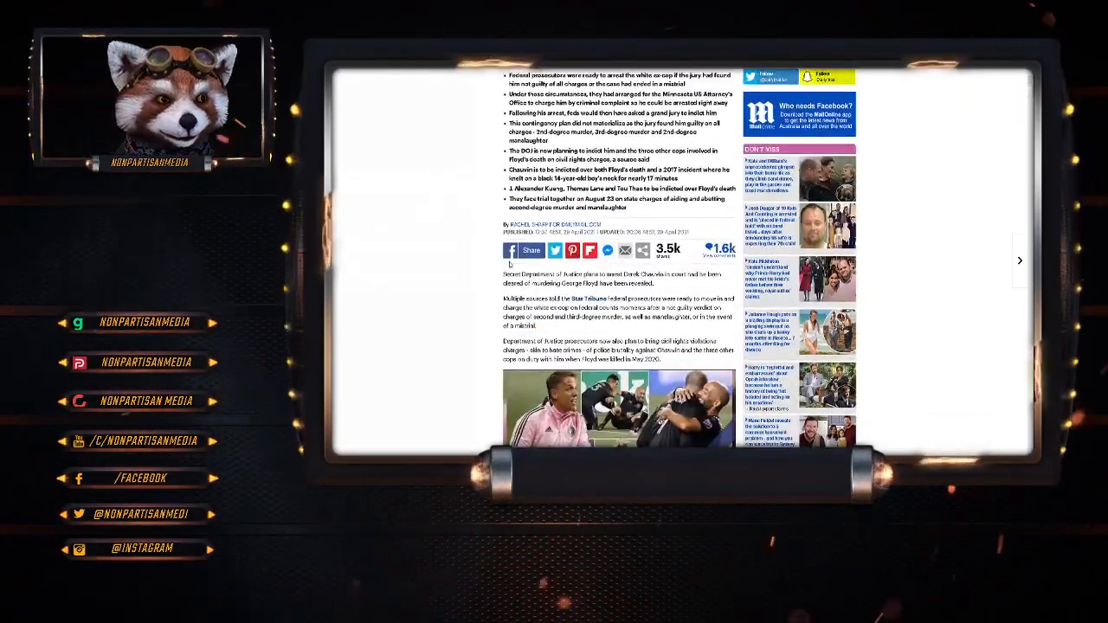
scroll(down, 3)
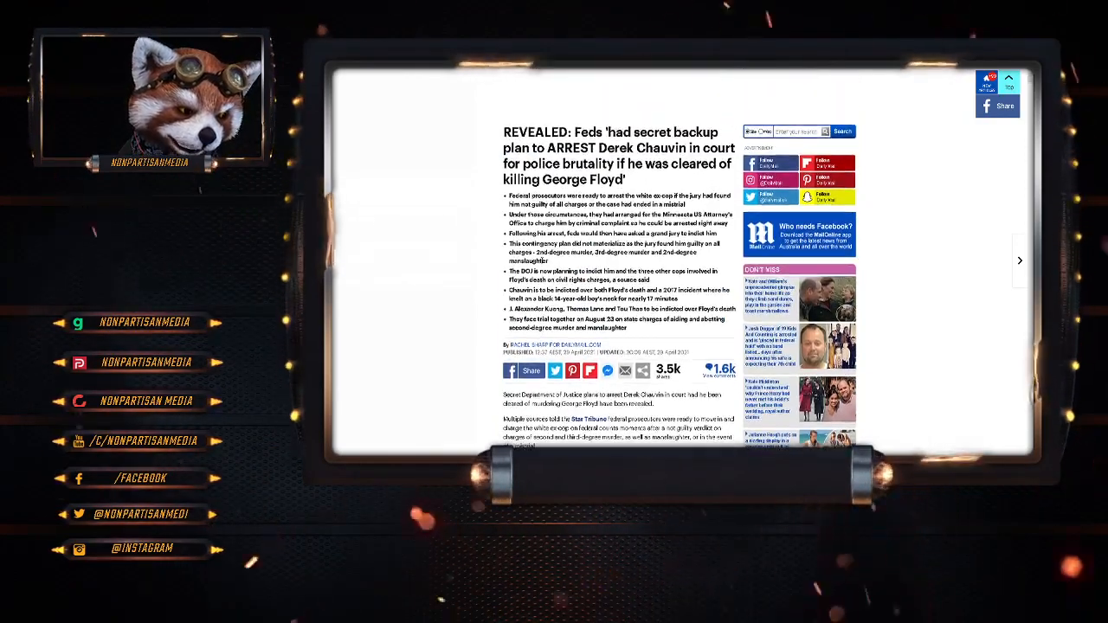
scroll(down, 3)
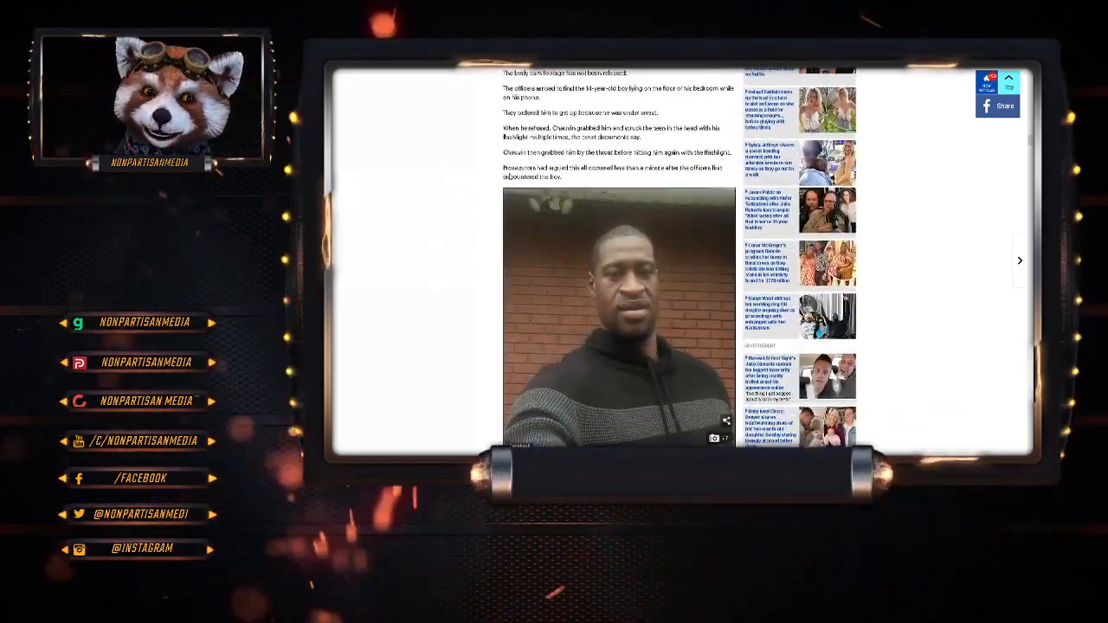
scroll(down, 3)
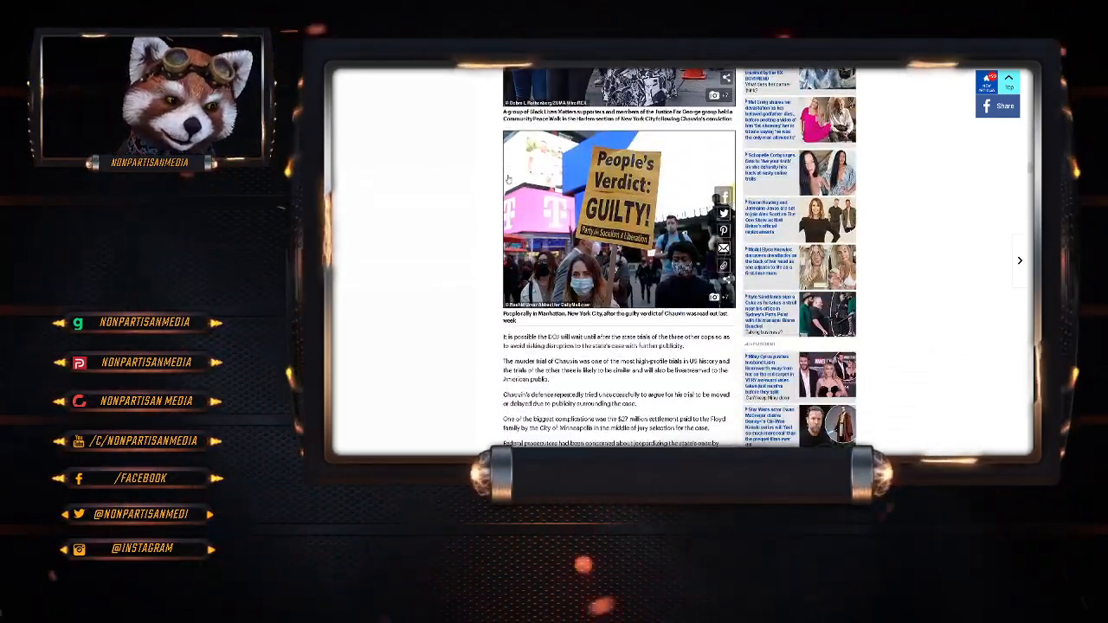
scroll(down, 3)
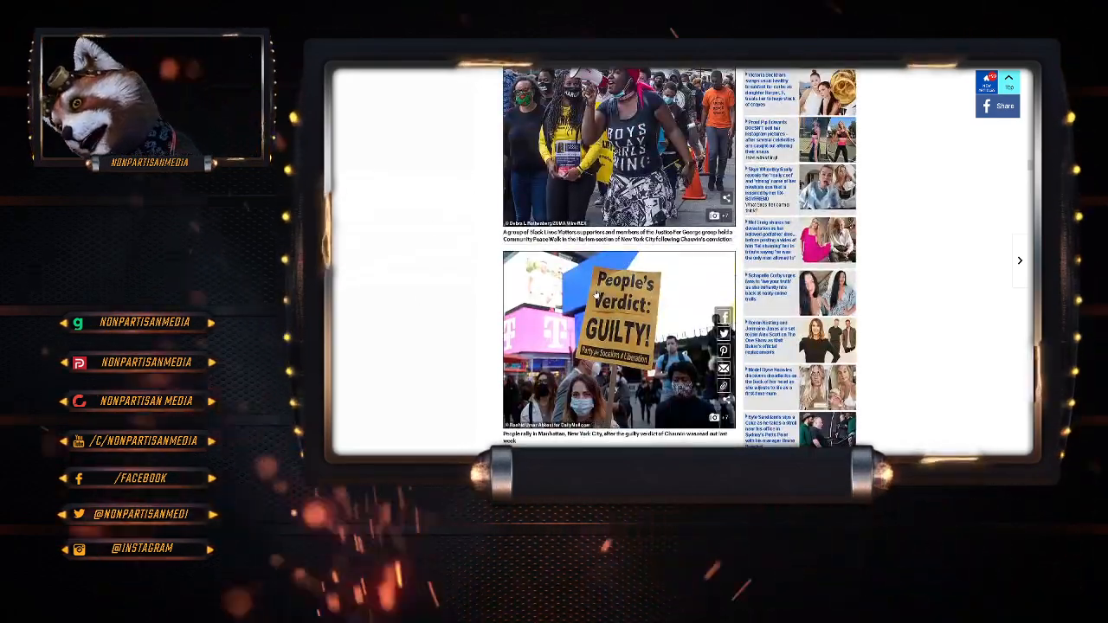
scroll(down, 3)
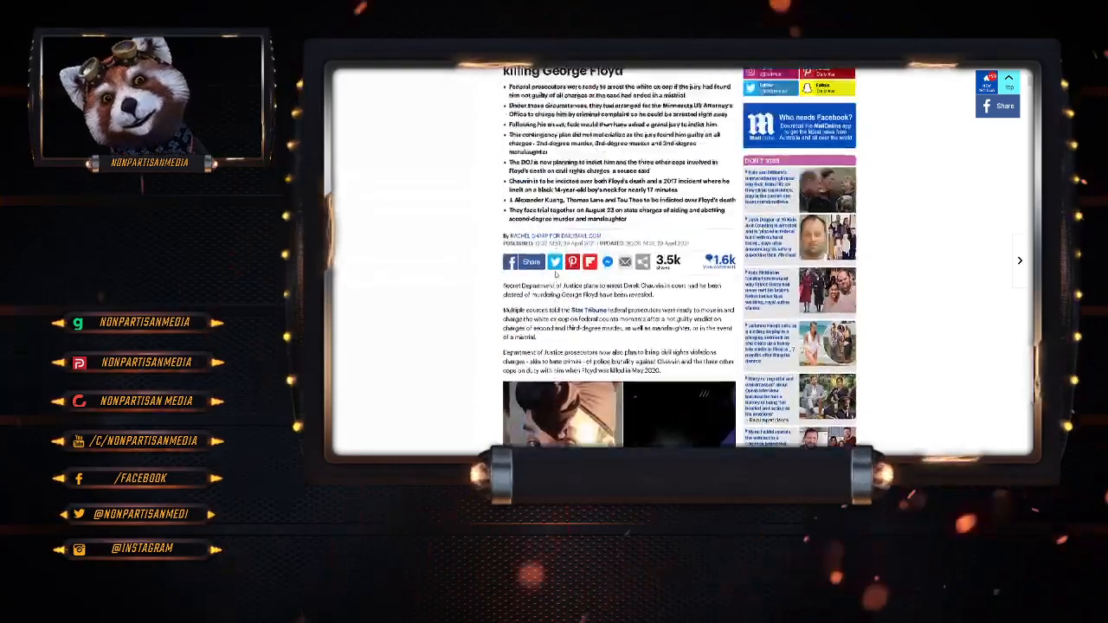
scroll(down, 3)
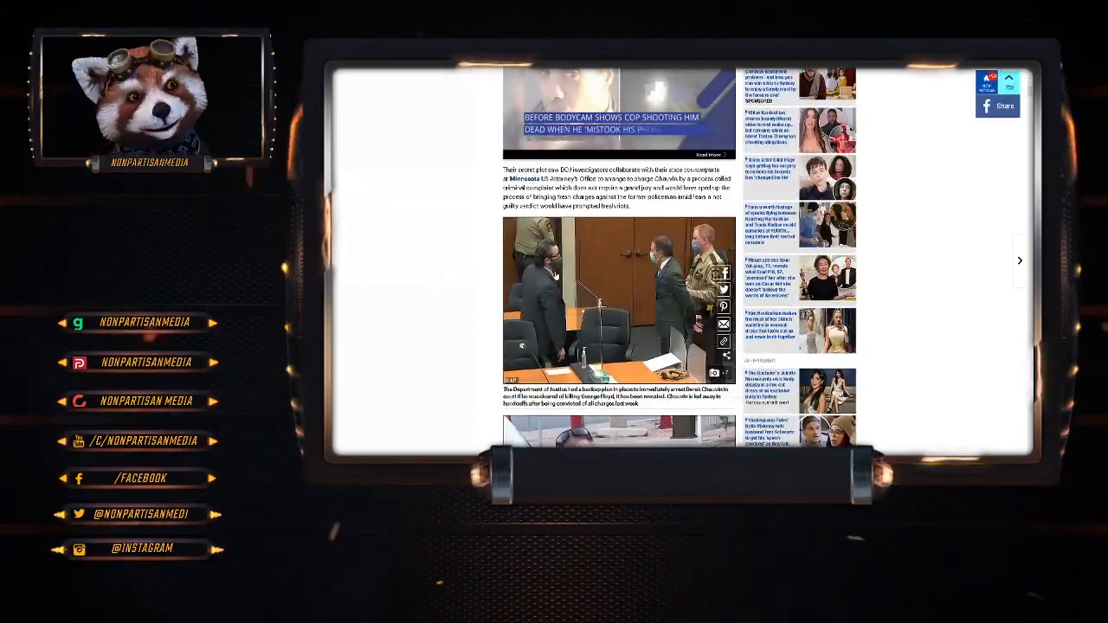
scroll(down, 3)
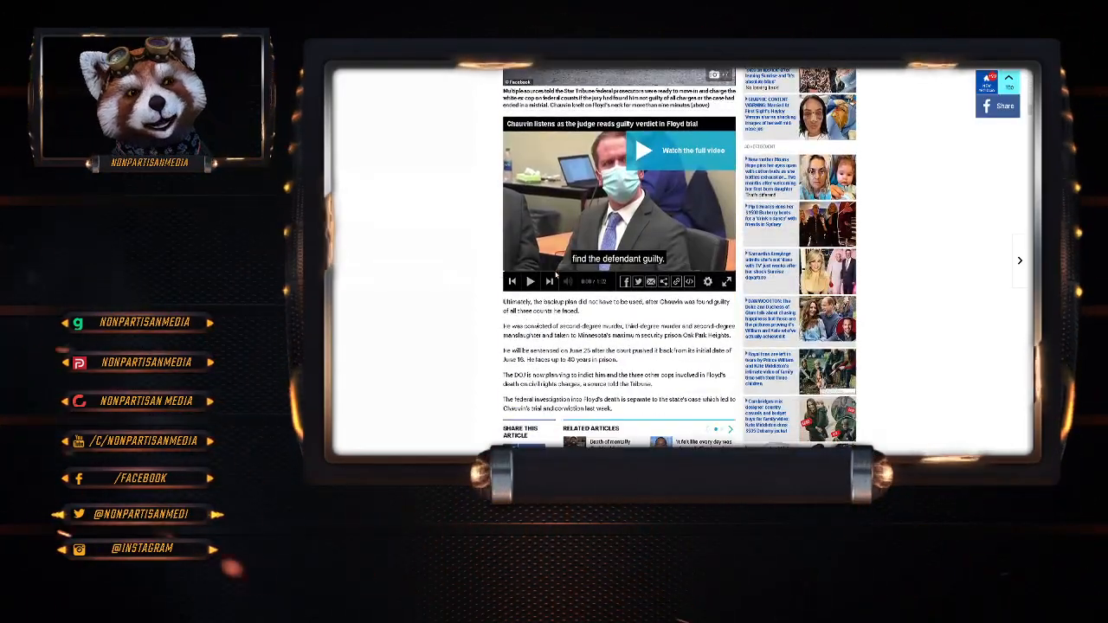